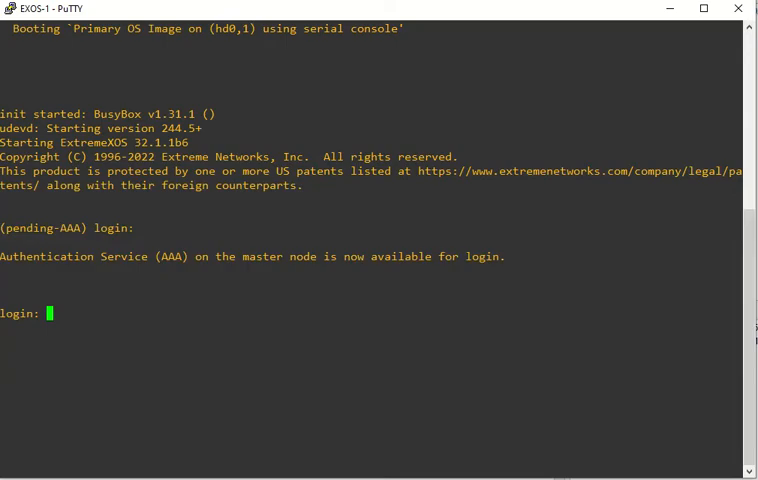
pyautogui.moveTo(537, 308)
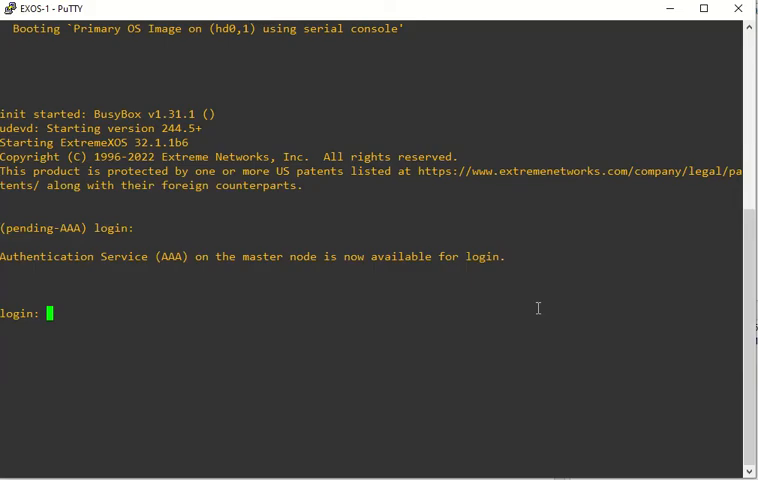
# Log in as admin with a blank password and quit the security questionnaire with q
pyautogui.write('admin')
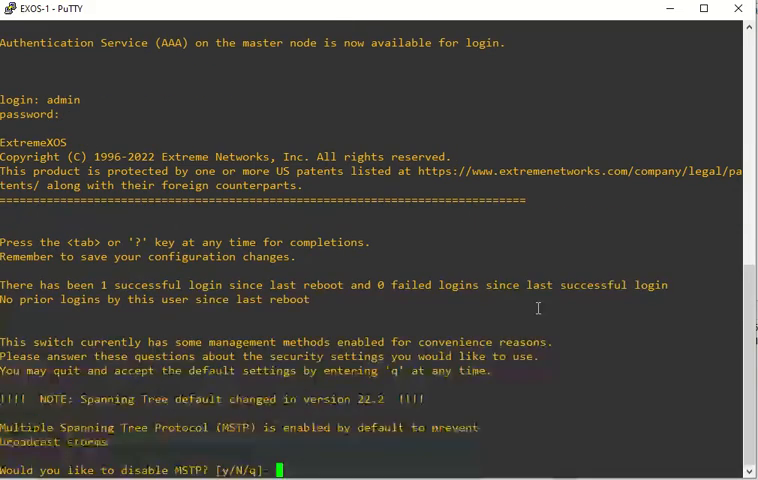
pyautogui.write('quit')
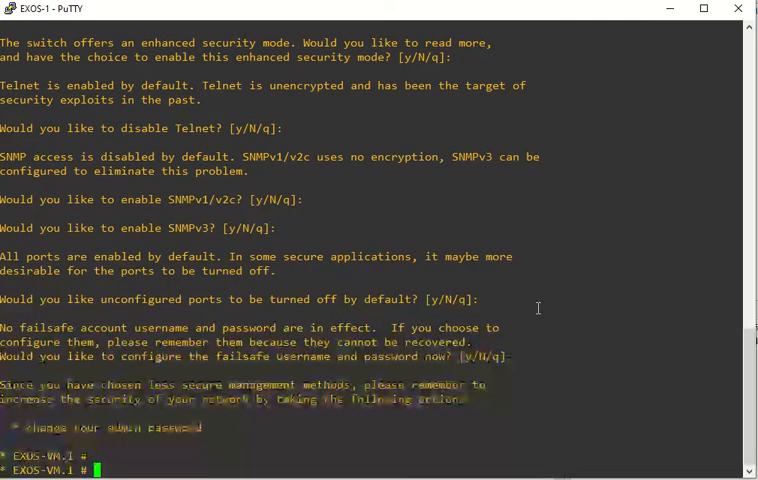
# Try enable stacking easy-setup, list options with ?, and get the not-implemented error
pyautogui.write('enable')
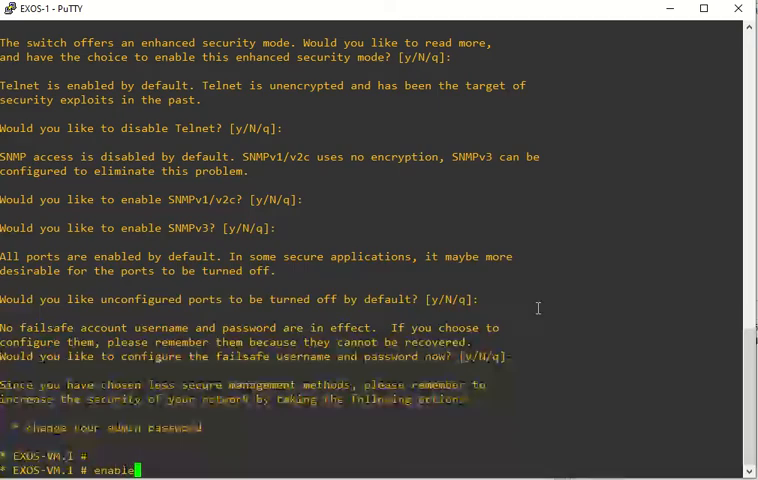
pyautogui.write('stacking easy')
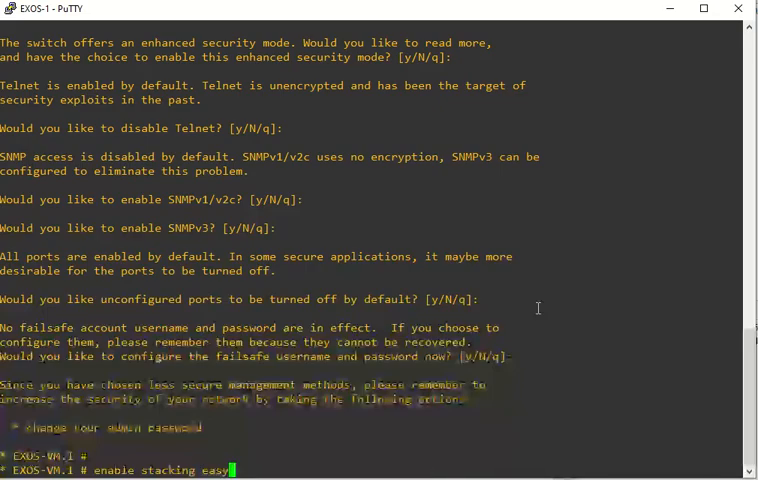
pyautogui.press('Return')
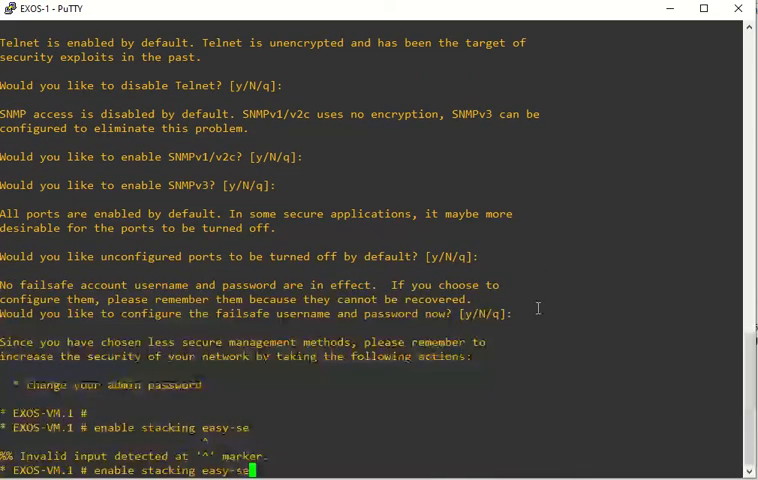
pyautogui.press('BackSpace')
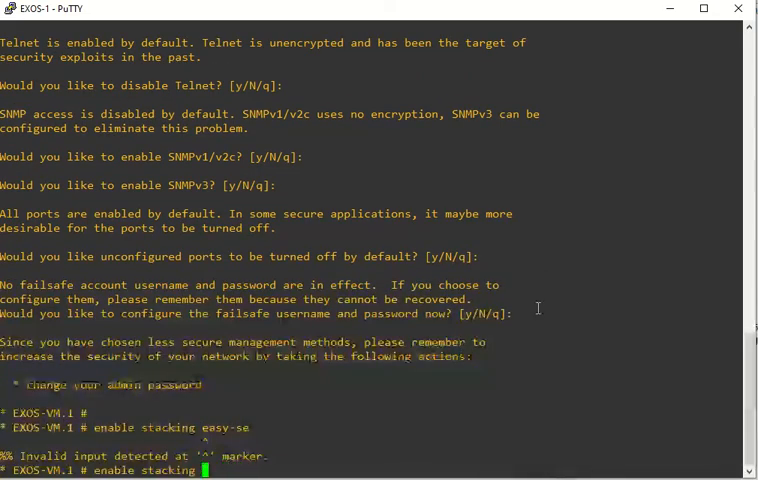
pyautogui.write('?')
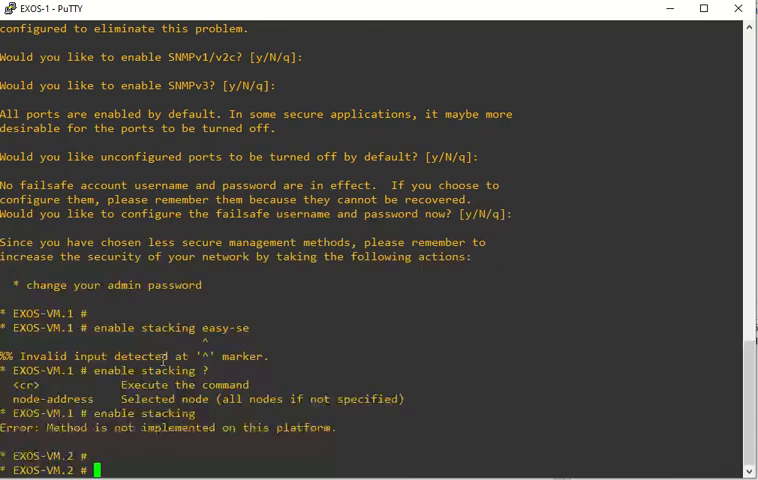
# Set the switch's SNMP sysName to Switch1
pyautogui.write('configure snmp sysName')
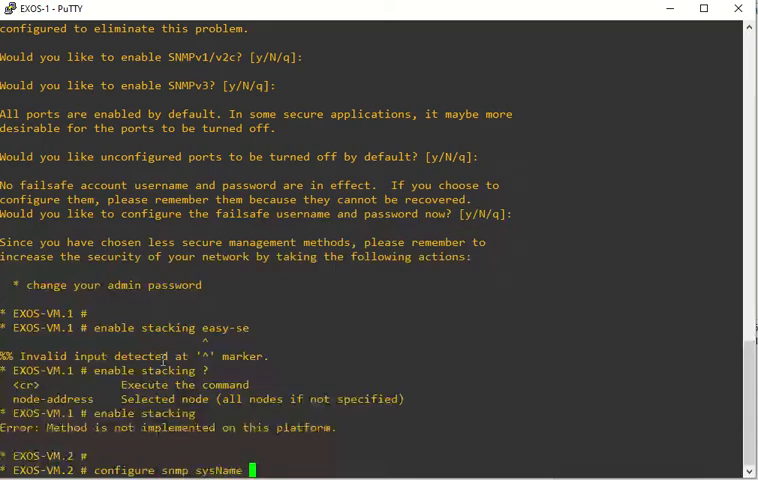
pyautogui.write('Swit')
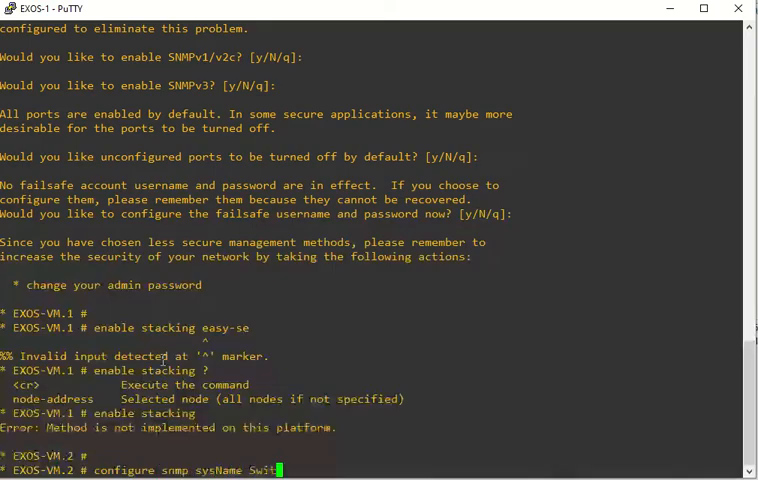
pyautogui.write('h1')
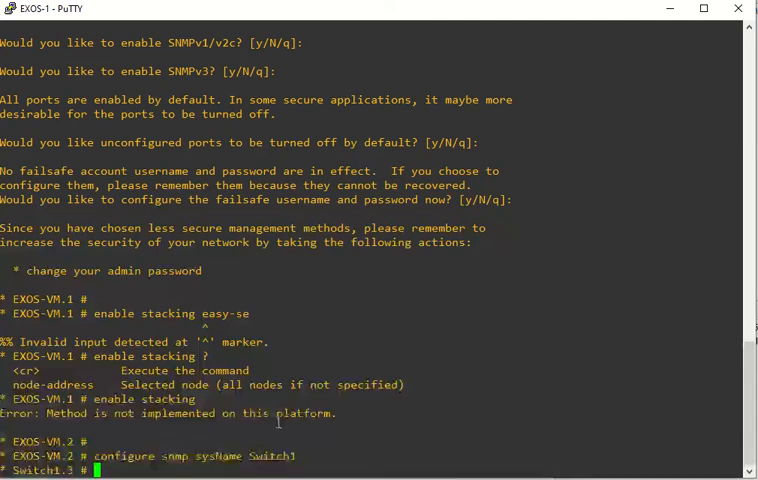
# Set the SNMP sysLocation to Home, retyping after a misspelled attempt
pyautogui.write('confi')
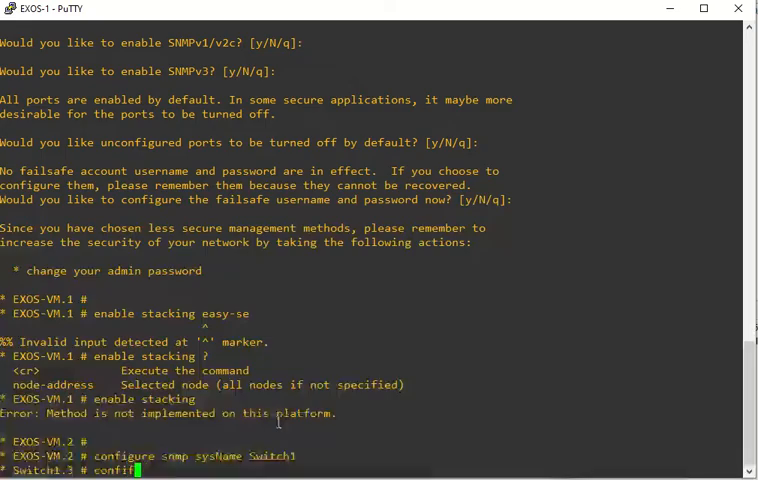
pyautogui.write('ure snmp sysLocation Home')
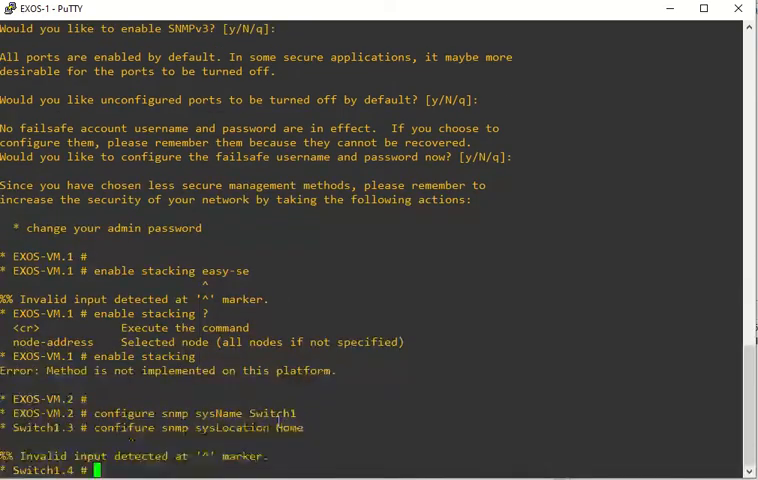
pyautogui.write('configure snmp sysLocation Home')
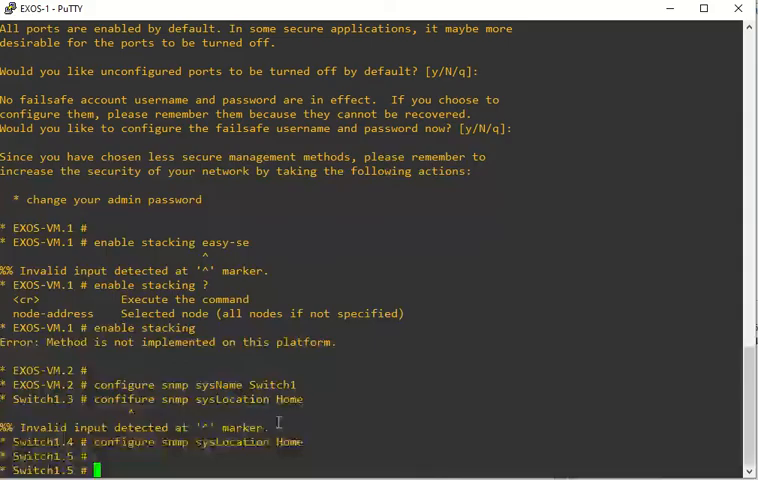
# Discard a mistyped disable command and enable CLI scripting permanently
pyautogui.write('d')
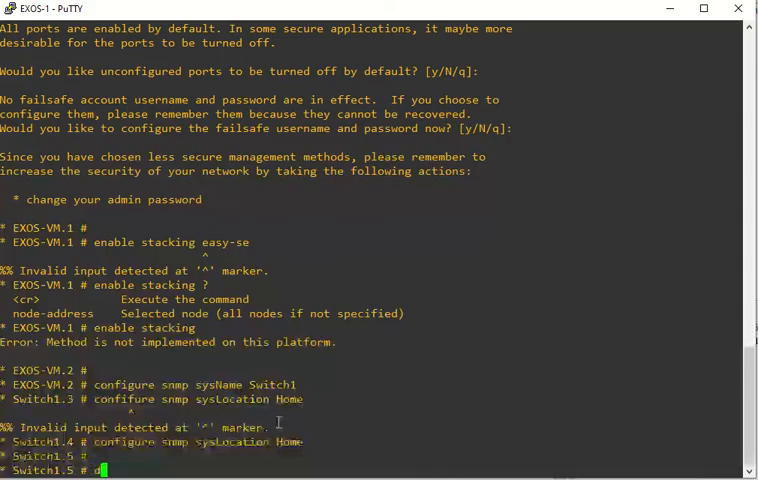
pyautogui.write('isable cli-confi')
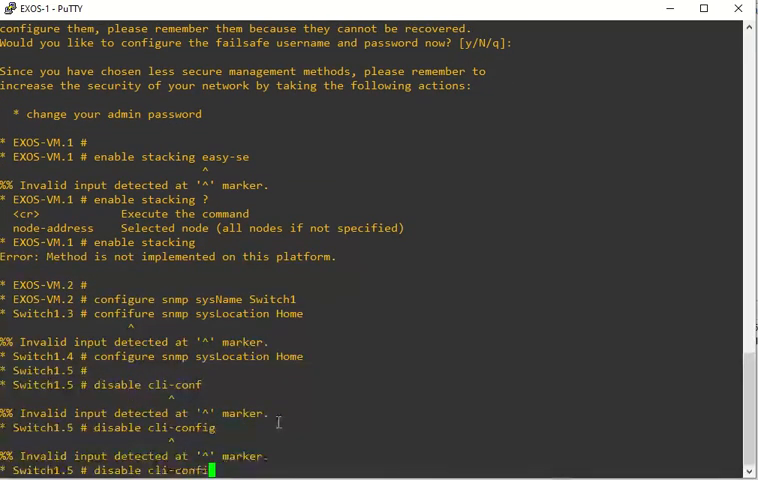
pyautogui.press('Enter')
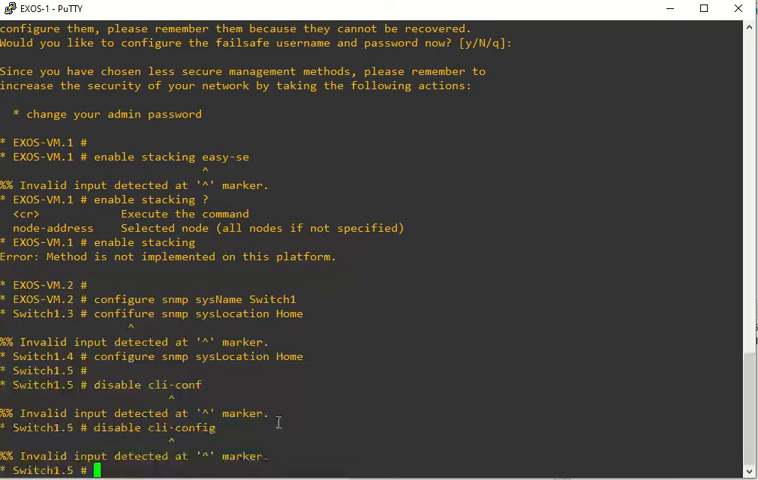
pyautogui.write('enable cli')
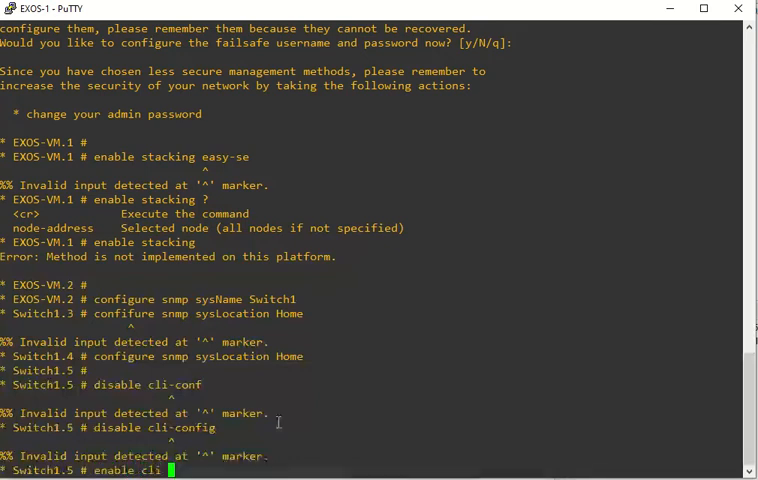
pyautogui.write('scripting permanent')
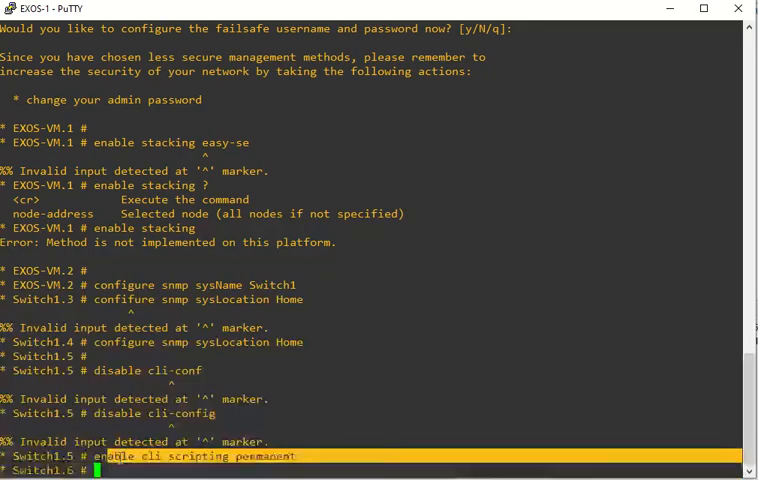
# Disable CLI scripting after the misspelled disable attempts are rejected
pyautogui.doubleClick(198, 455)
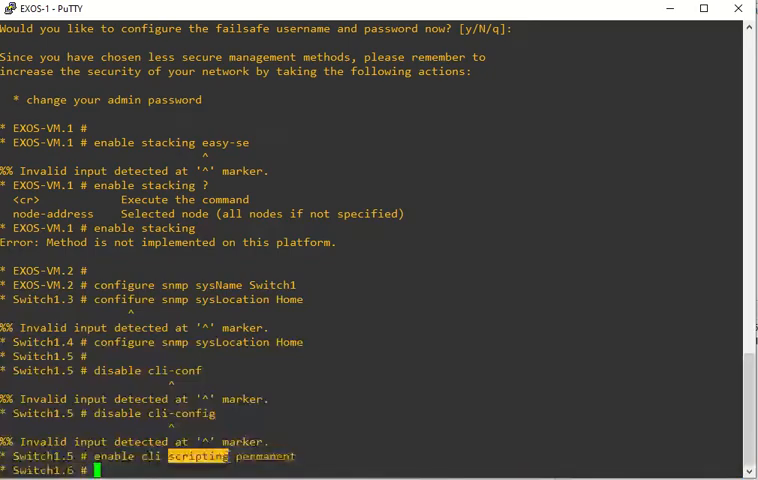
pyautogui.doubleClick(247, 456)
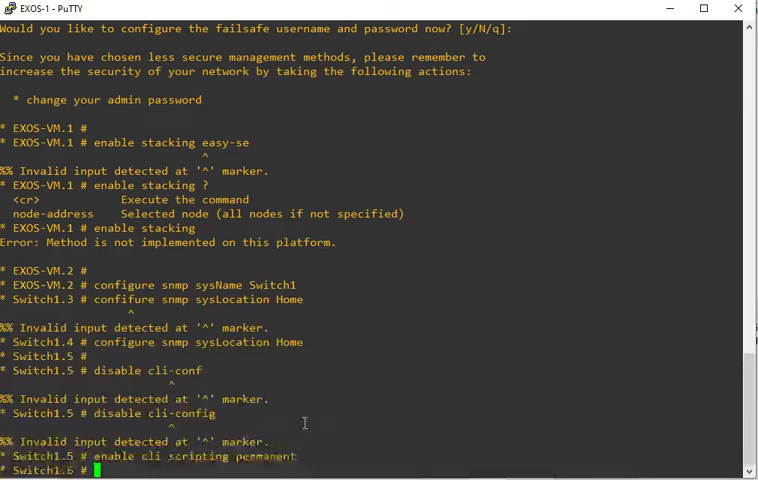
pyautogui.write('disable')
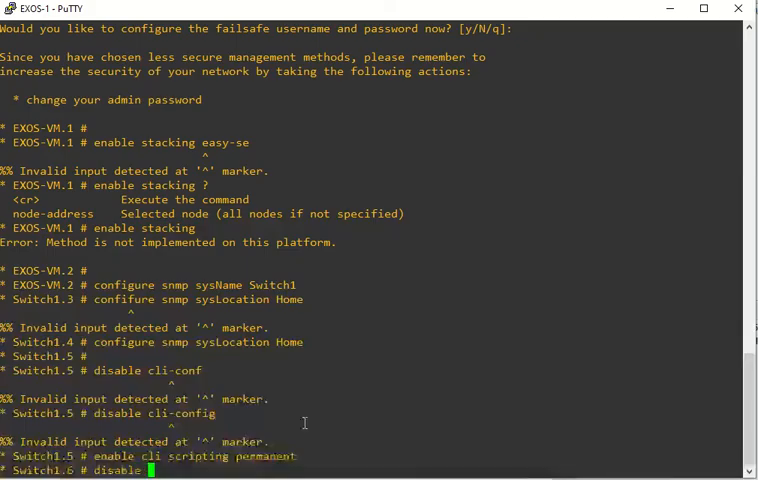
pyautogui.write('disable clie scri')
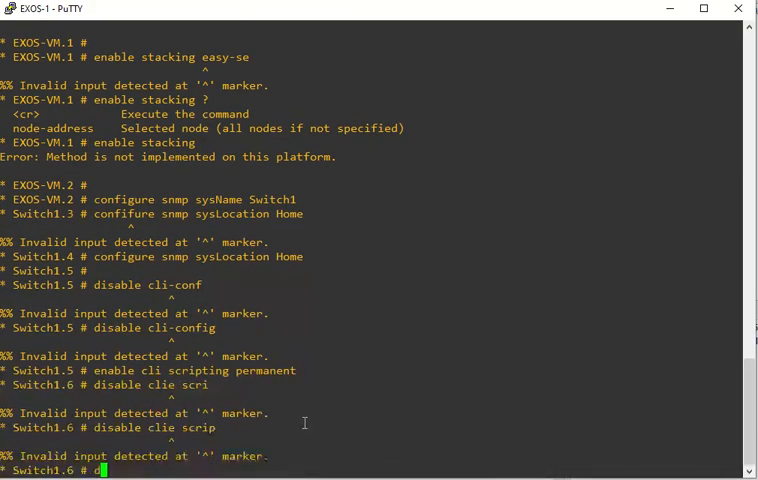
pyautogui.write('isable cli ?')
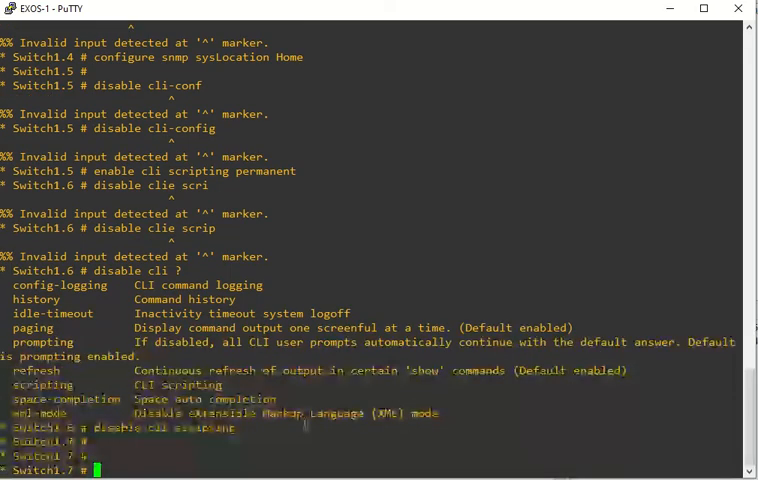
# Set timezone CST at offset -300 with autodst, then list daylight-saving options with ?
pyautogui.write('configure')
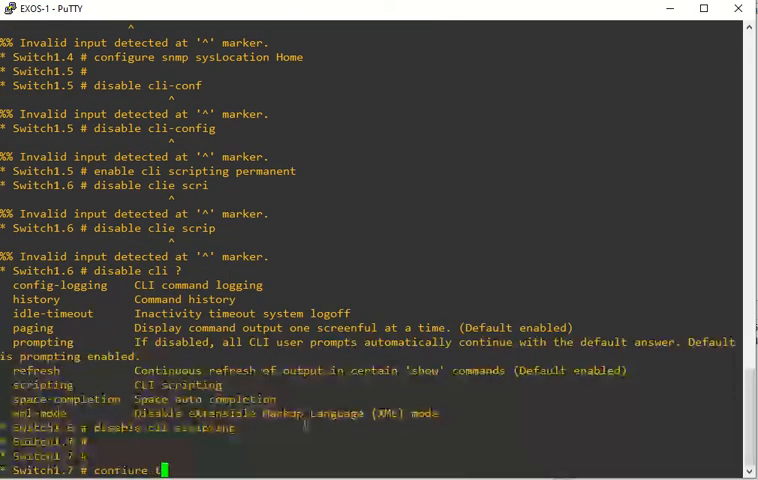
pyautogui.write('timezone name')
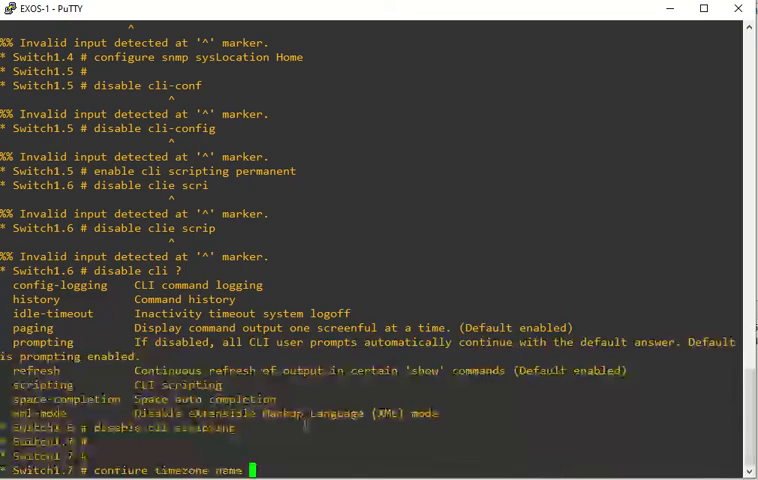
pyautogui.write('CST -300')
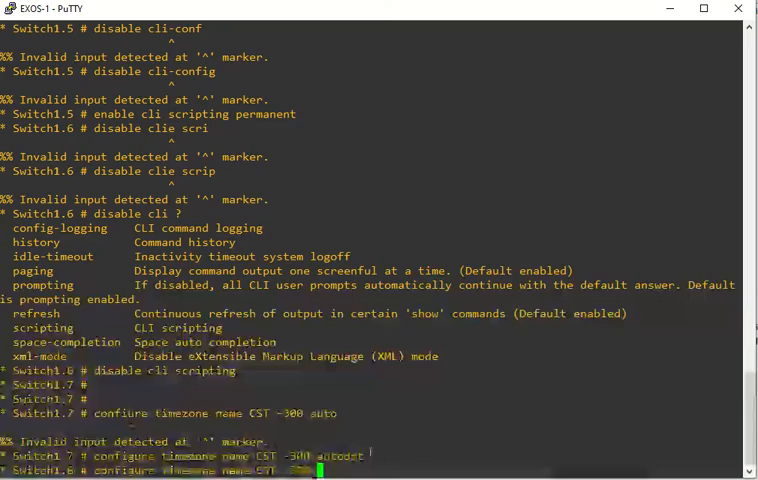
pyautogui.write('?')
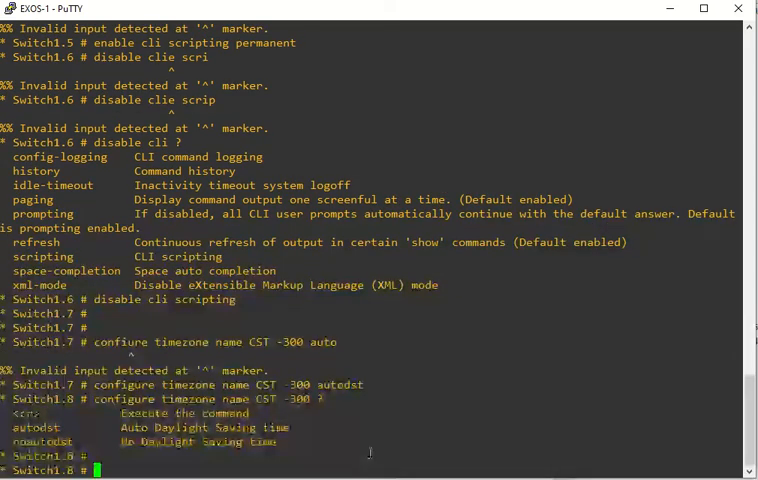
# Change the admin password, re-entering the current password after a rejected attempt
pyautogui.write('configure')
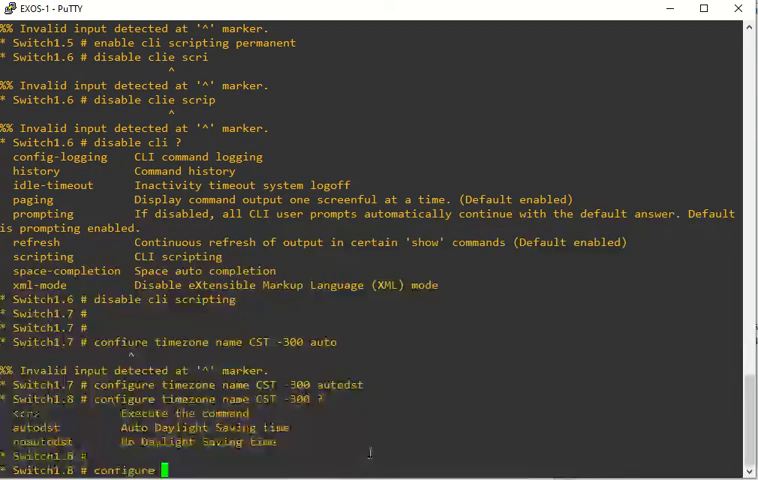
pyautogui.write('acce')
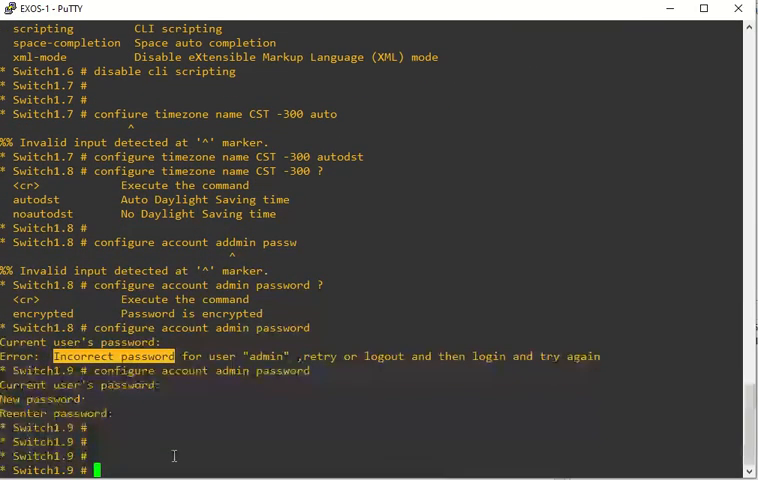
# Create the admin-level account adminx450 and confirm its password
pyautogui.write('create')
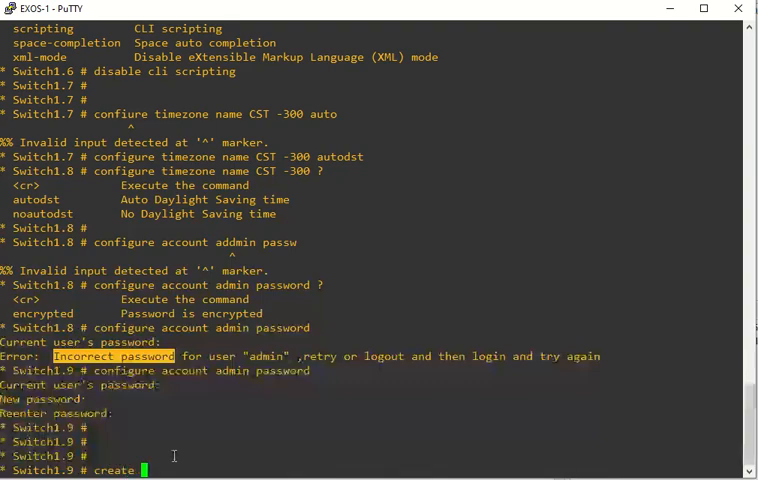
pyautogui.write('account a')
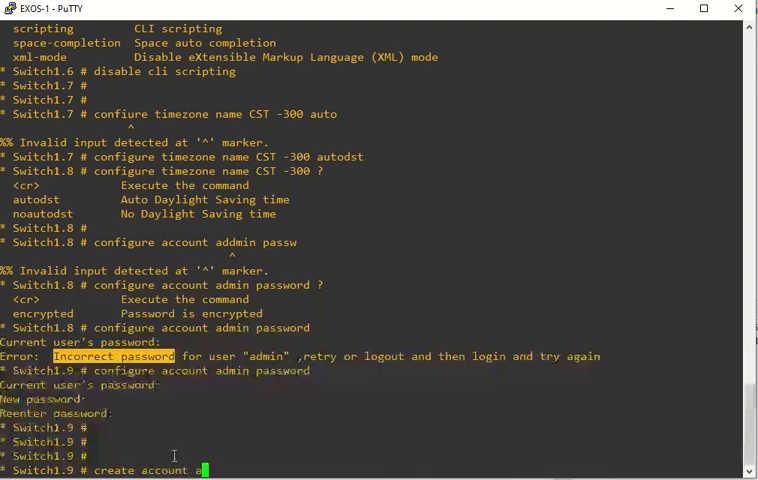
pyautogui.write('dmin ad')
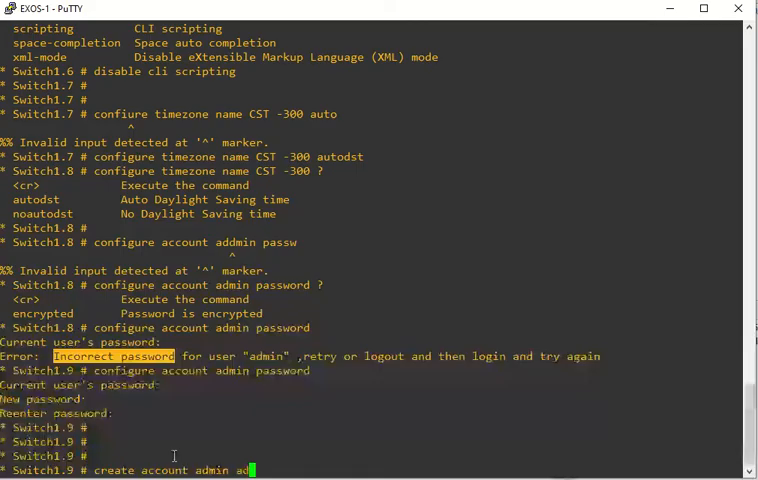
pyautogui.write('minx45e')
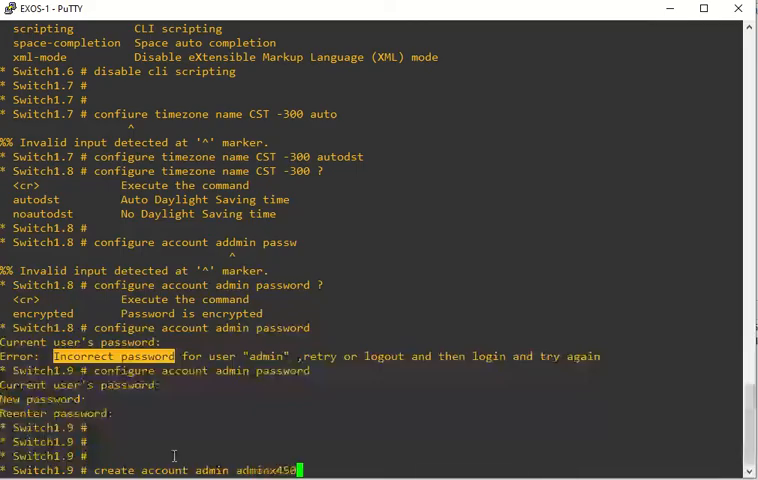
pyautogui.press('Return')
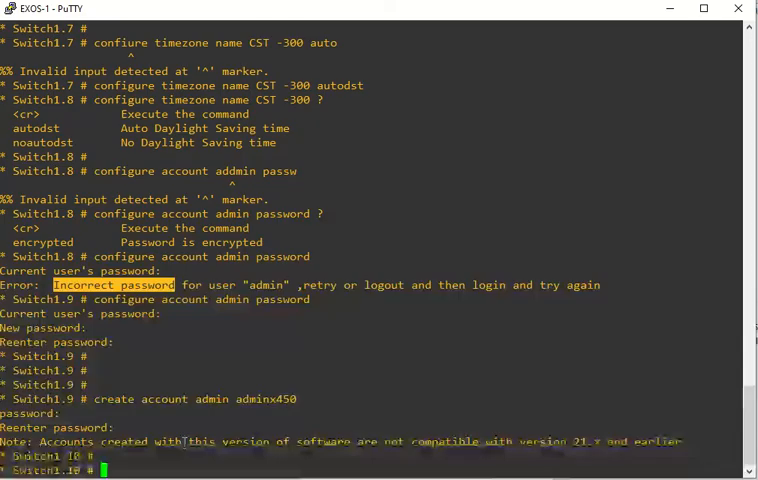
# Permit the failsafe account over serial and over SSH on vr mgmt
pyautogui.write('con')
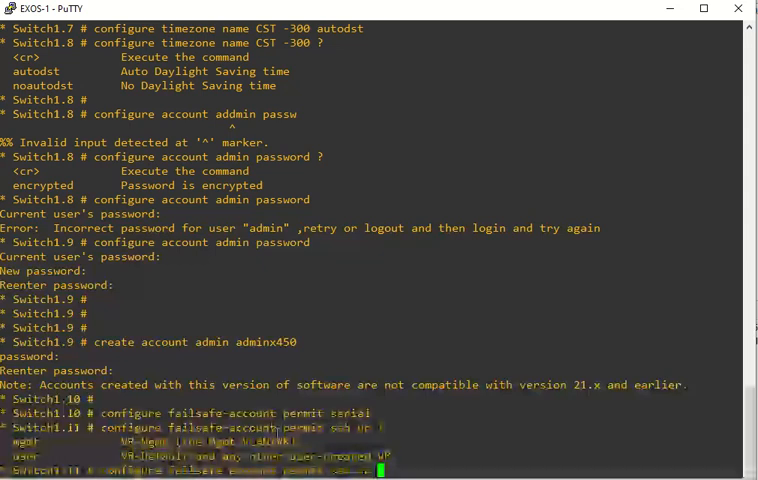
pyautogui.scroll(-3)
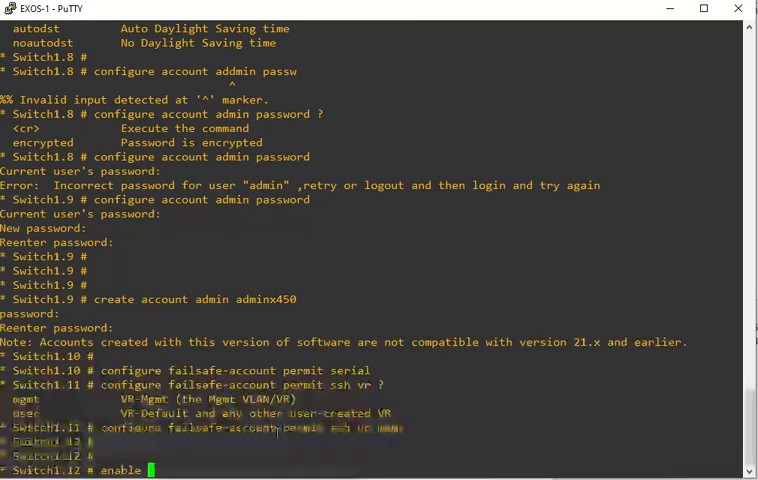
# Enable SSH, answering Yes to generate the host key, and disable Telnet
pyautogui.write('enable ssh ?')
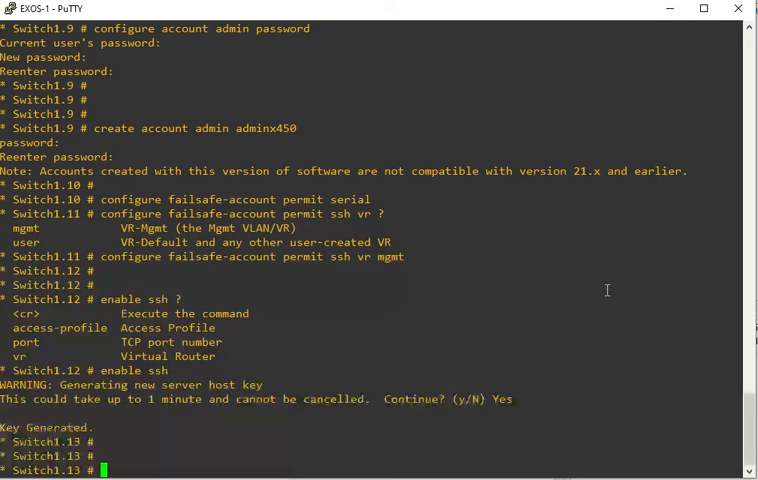
pyautogui.write('disable telnet')
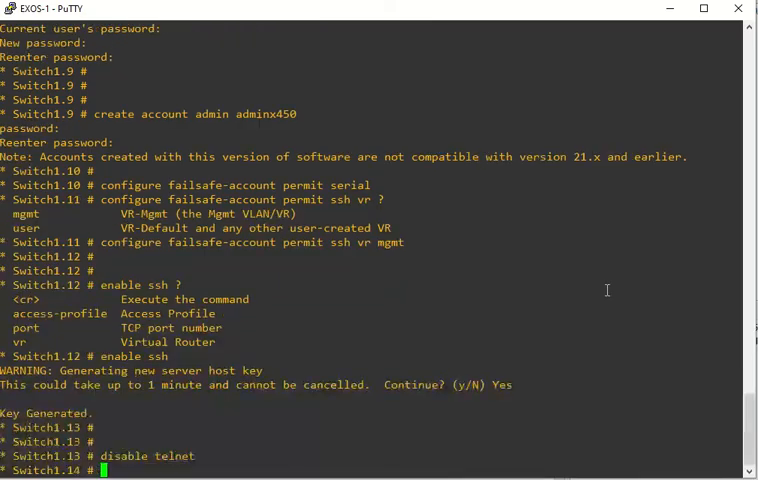
# Disable both the web http and web https management services on Switch1
pyautogui.write('disable we')
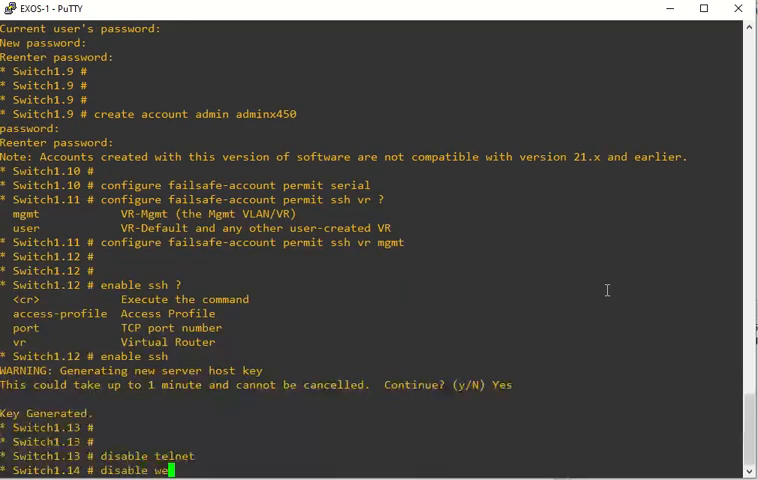
pyautogui.write('http')
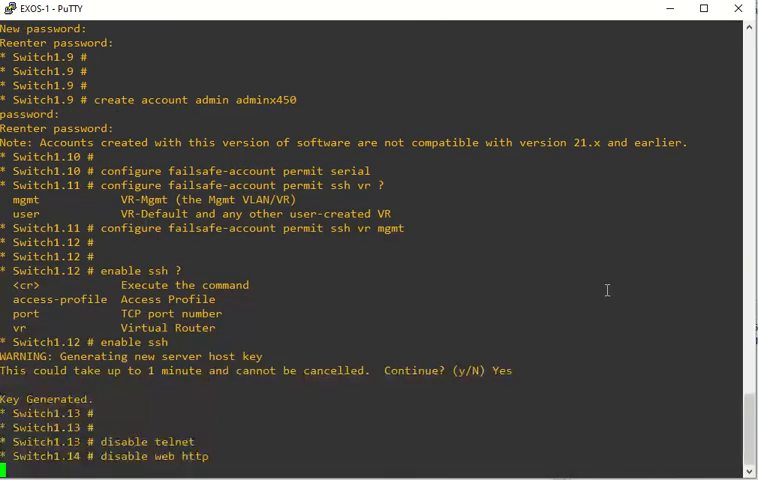
pyautogui.write('disable web https')
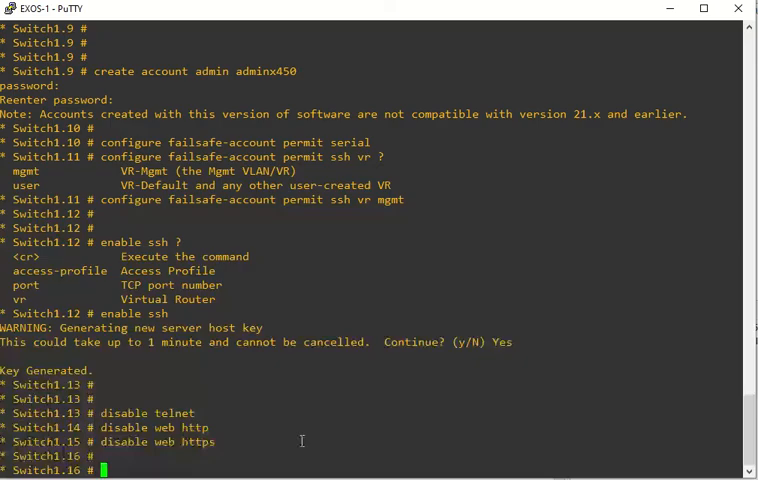
# Create VLAN 100 (named VLAN_0100) and give it the description v100
pyautogui.write('configure vlan')
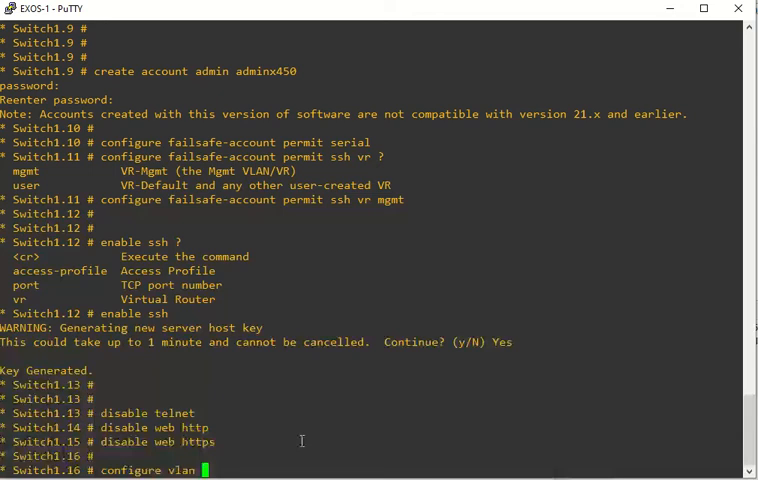
pyautogui.write('100')
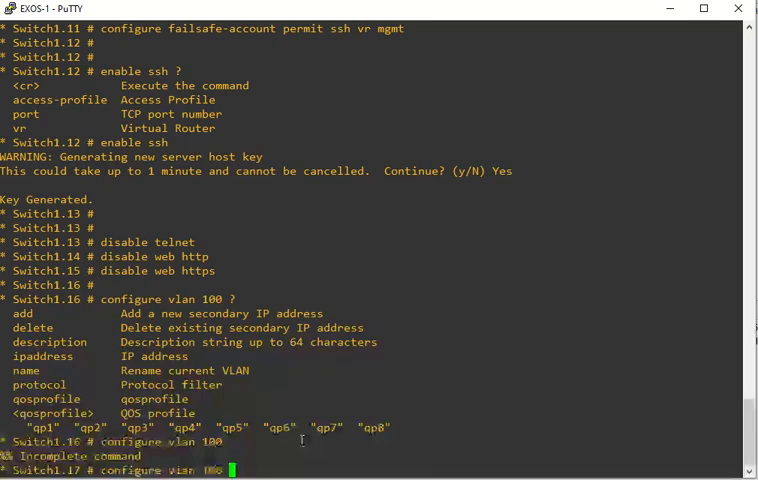
pyautogui.write('add ports all')
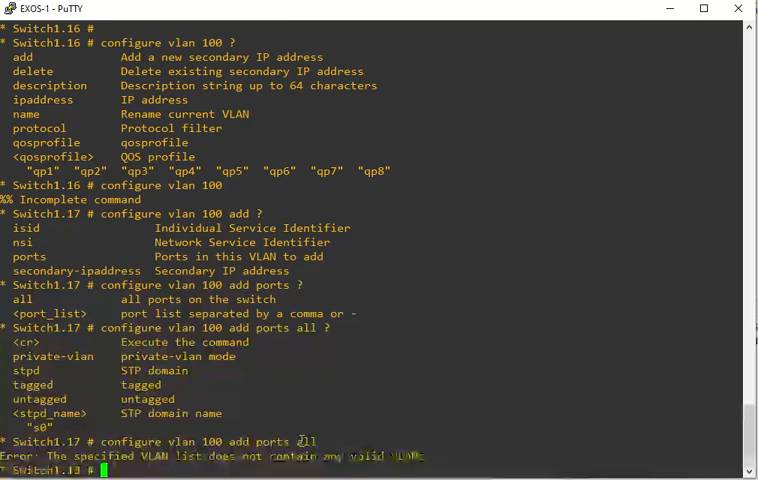
pyautogui.write('create vlan 100')
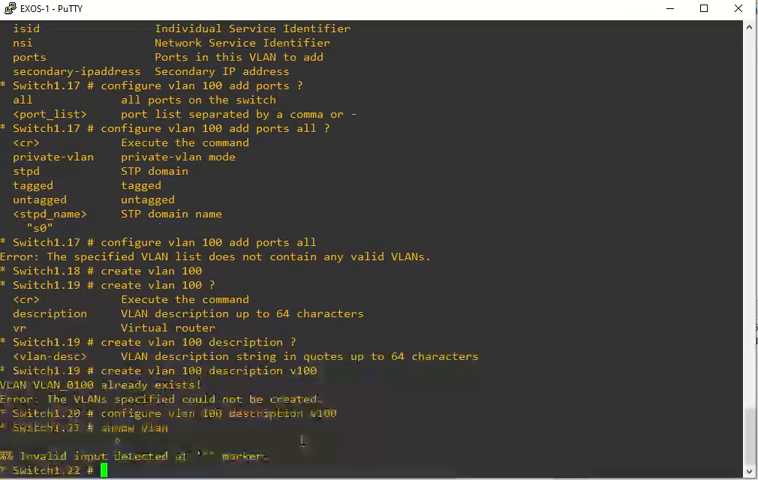
# List the three VLANs, then display VLAN 100's details showing description v100
pyautogui.write('show vlan')
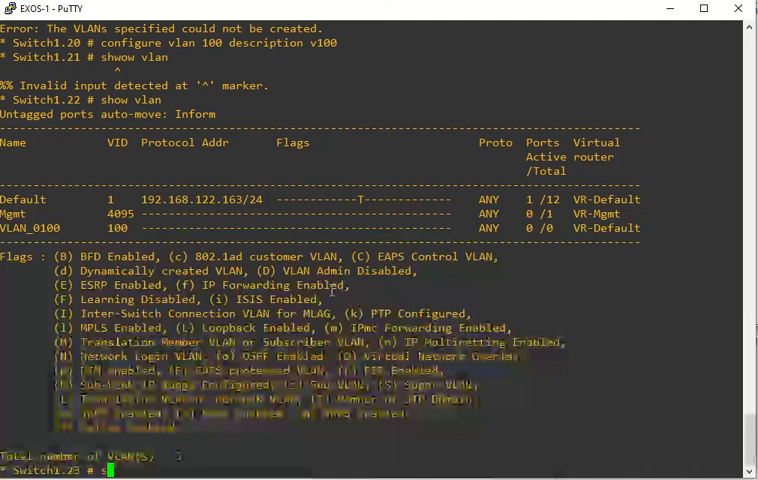
pyautogui.write('sh')
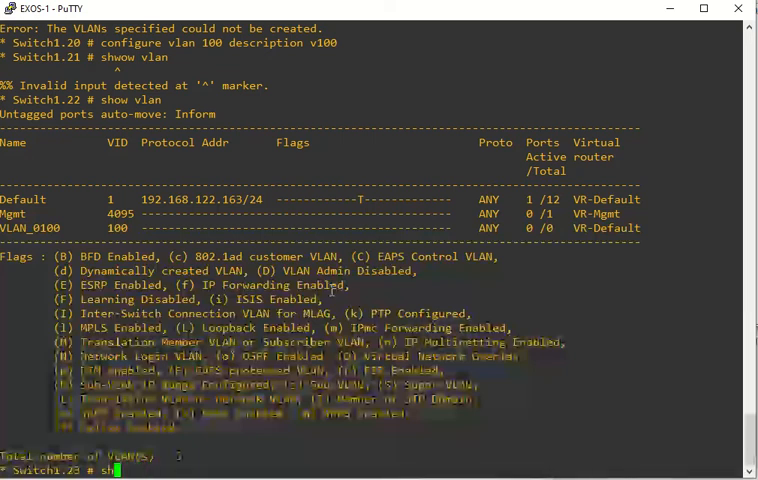
pyautogui.write('show vlan 100')
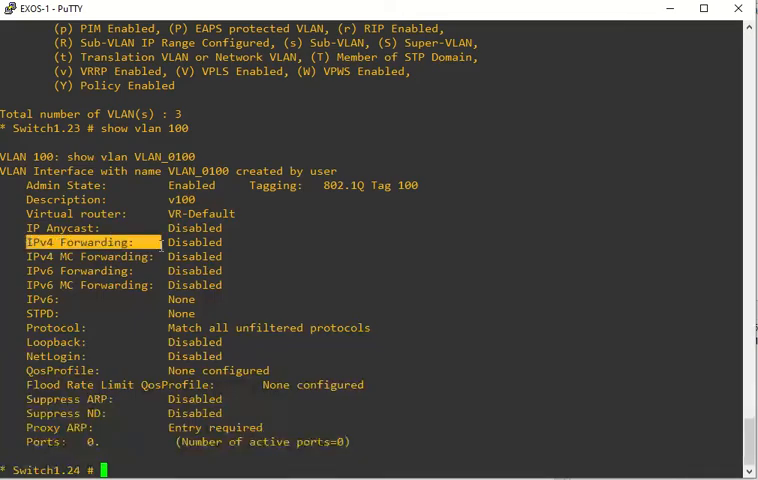
pyautogui.moveTo(80, 270)
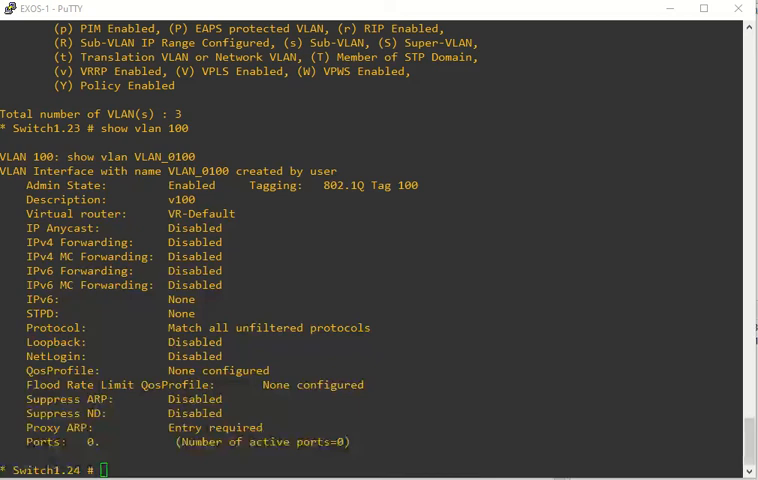
pyautogui.moveTo(431, 316)
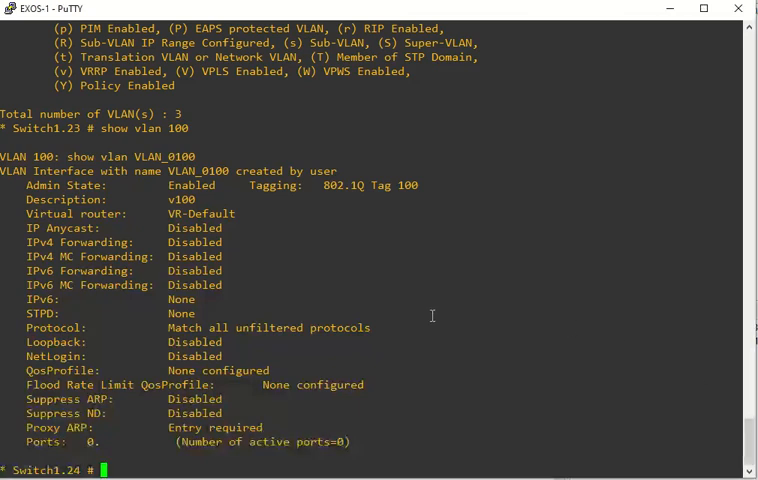
# Run show port to monitor ports 1–12, with port 1 active at 100 full
pyautogui.write('show port')
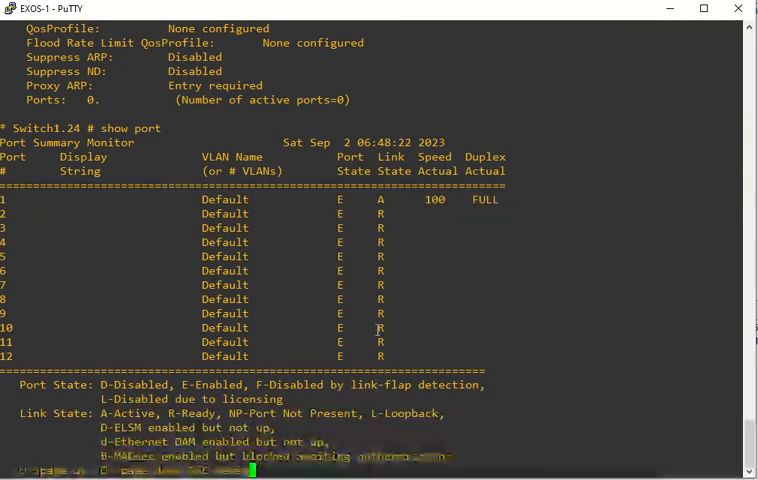
pyautogui.moveTo(468, 200)
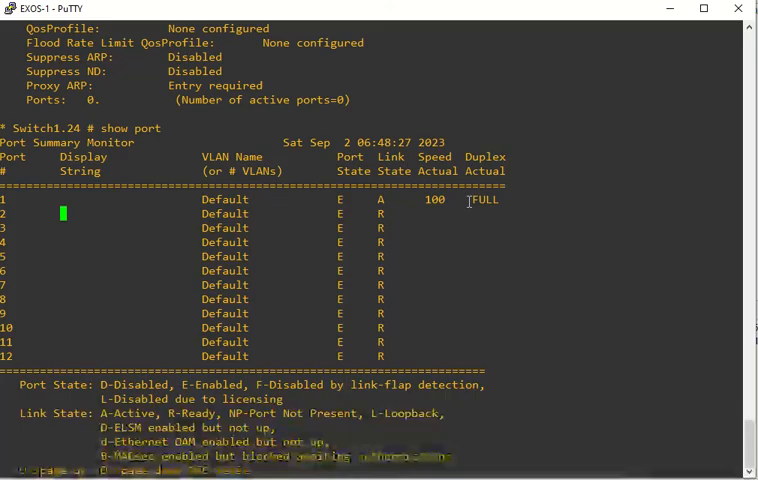
# Review show port options, then display the port summary with no-refresh
pyautogui.write('show port')
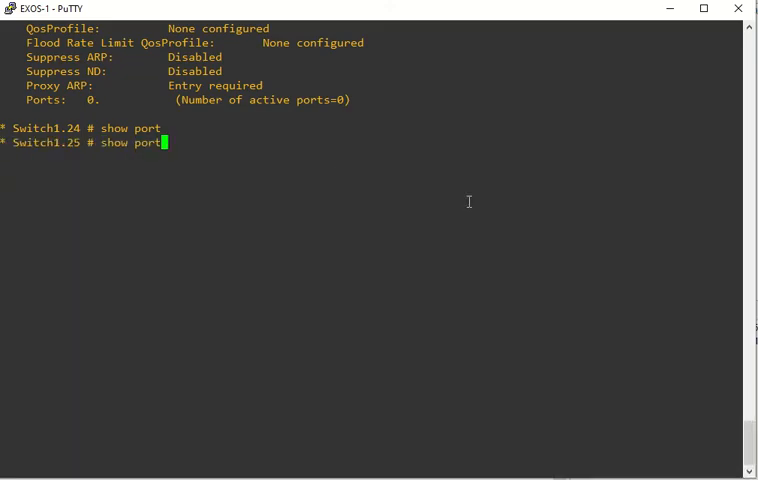
pyautogui.write('?')
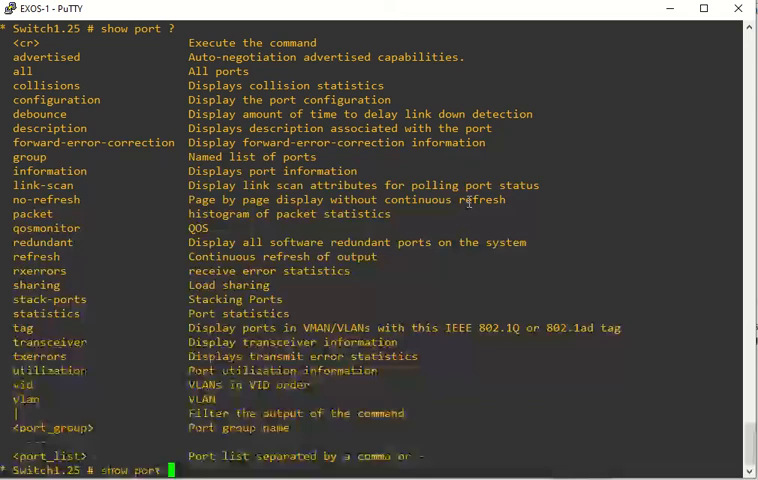
pyautogui.write('no-refresh')
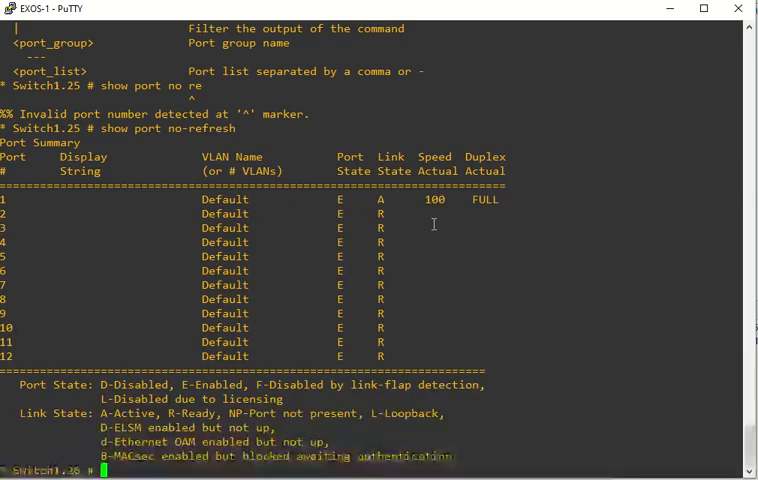
pyautogui.moveTo(330, 277)
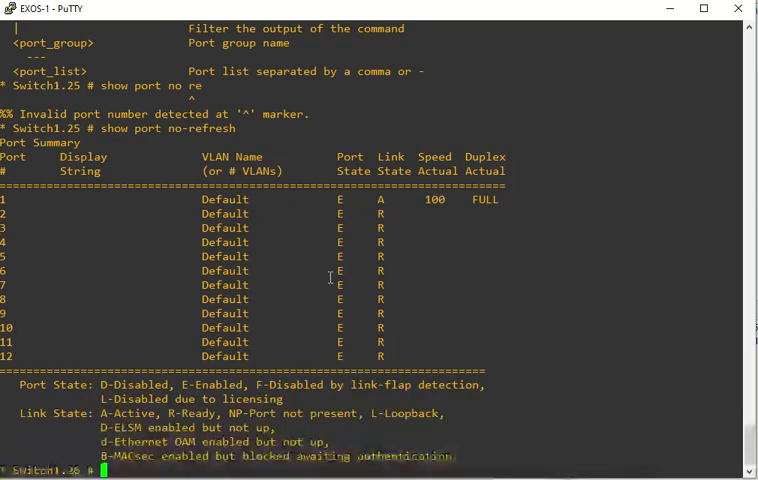
pyautogui.moveTo(323, 278)
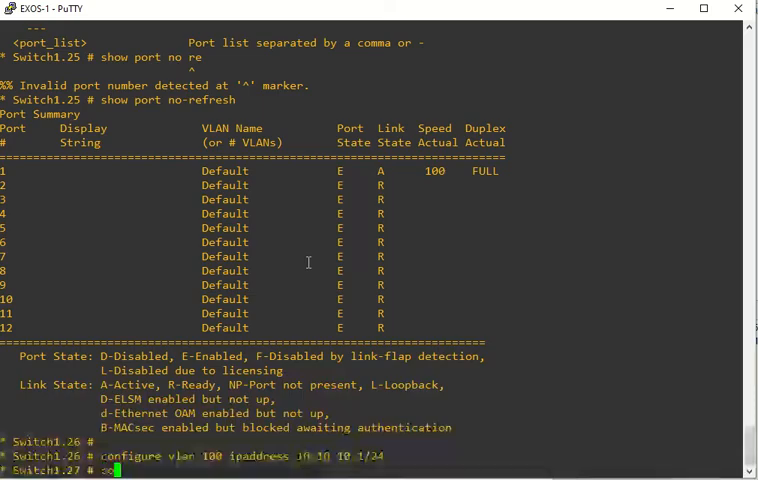
# Configure VLAN 100 with IP address 10.10.10.1/24
pyautogui.write('configure')
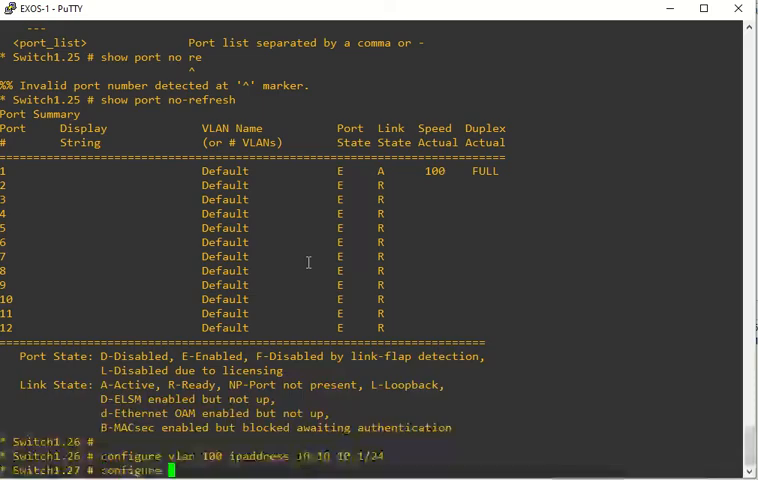
pyautogui.write('ip')
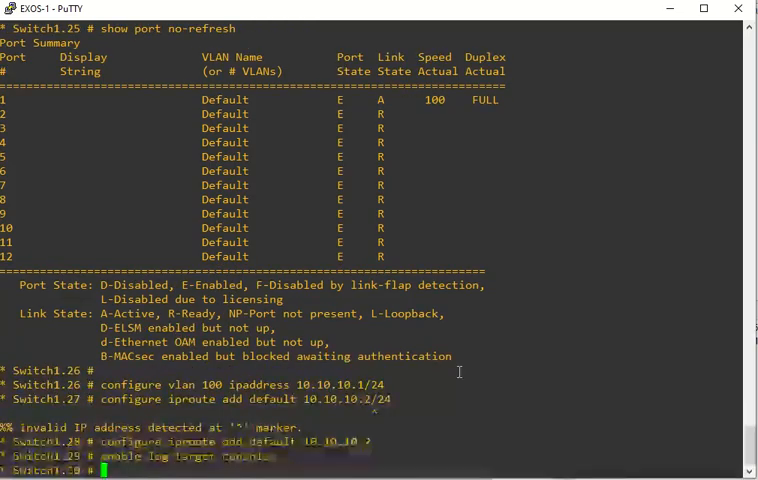
# Add a default route via 10.10.10.2 and toggle console logging on, then off
pyautogui.scroll(-3)
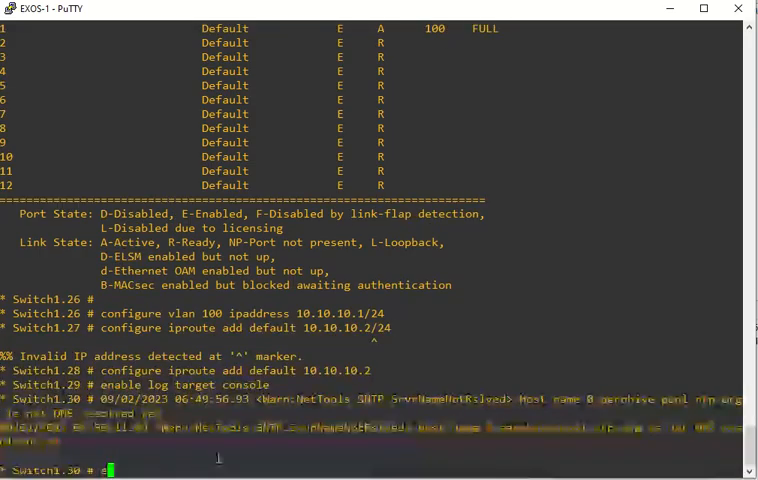
pyautogui.write('enable log target console')
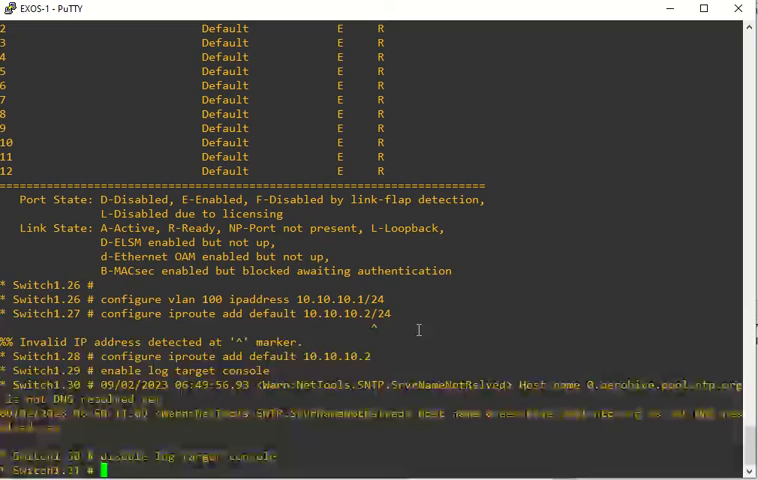
pyautogui.write('configure sntp primary')
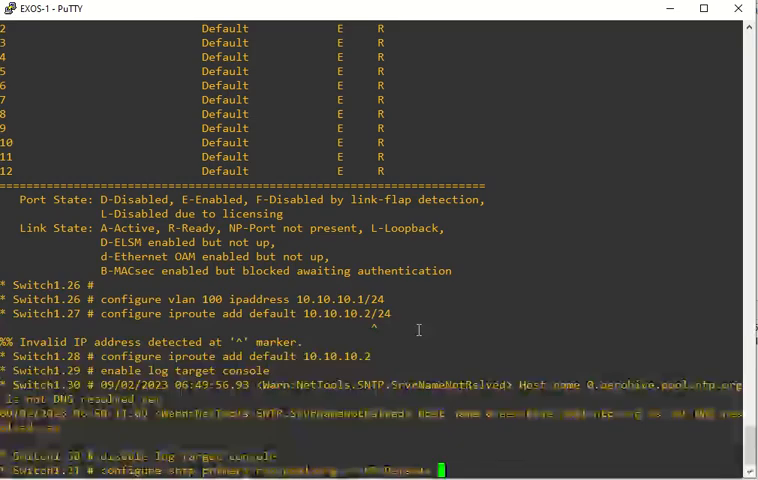
# Set ntp.pool.org as primary SNTP server on VR-Default and enable SNTP
pyautogui.scroll(-3)
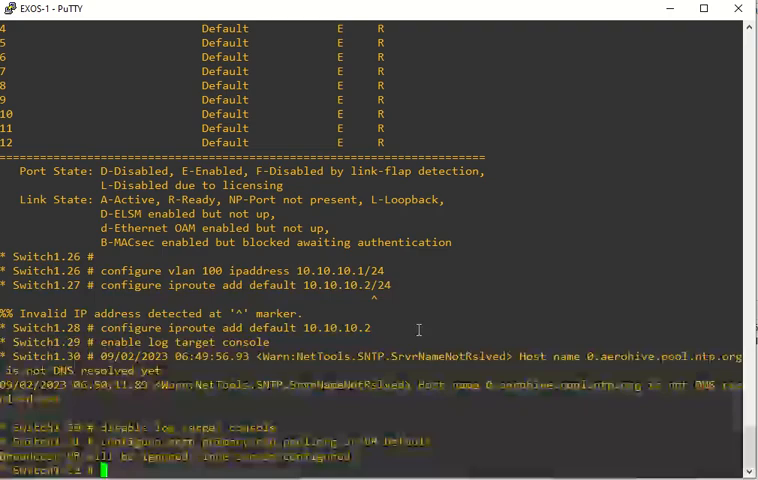
pyautogui.write('enable snmp')
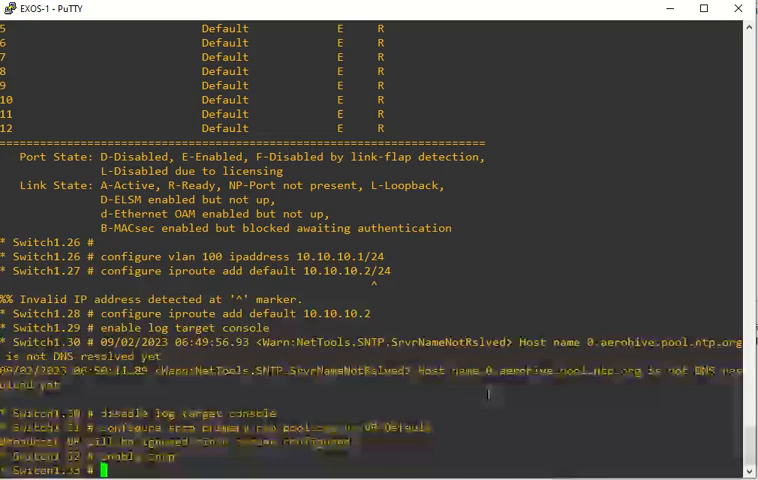
# Add BOOTP relay server 192.168.0.1 on VR-Default and enable relay on VLAN_0100
pyautogui.write('configure')
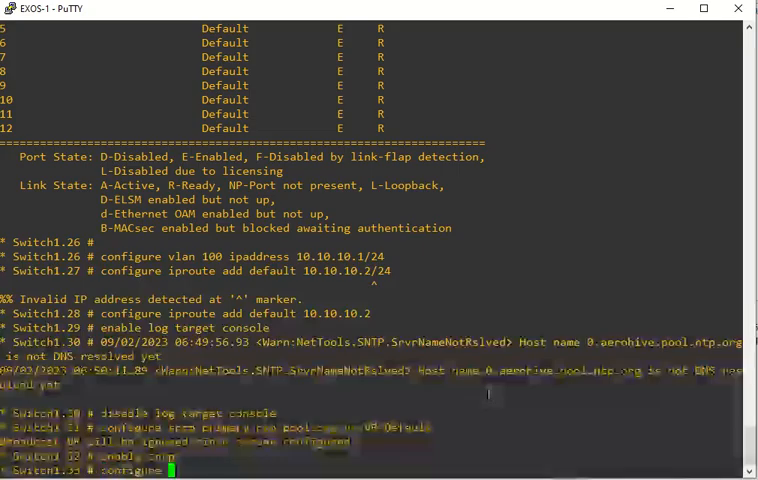
pyautogui.write('bootprelay add 132.168.0.1 vr VR-Default')
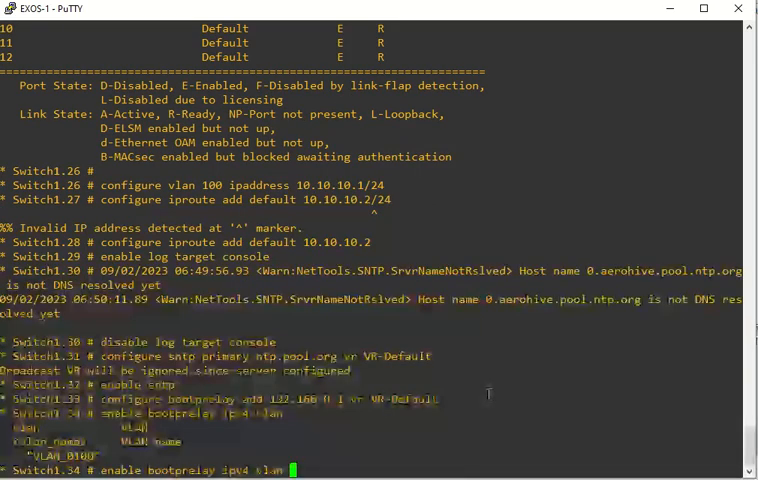
pyautogui.write('100')
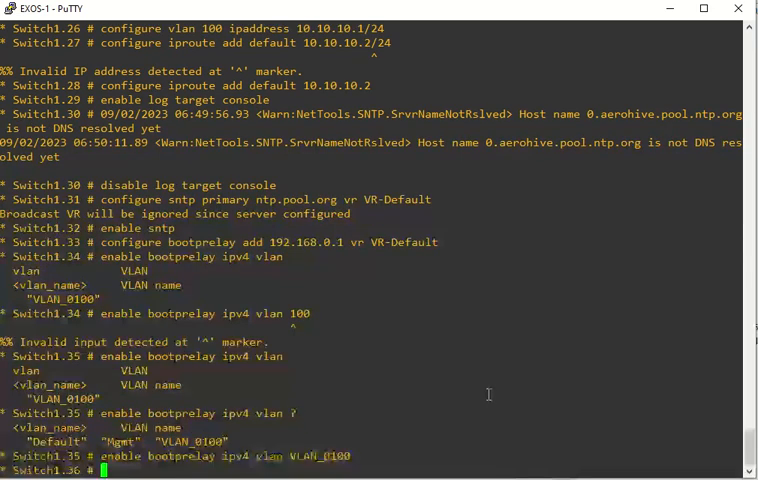
pyautogui.moveTo(601, 445)
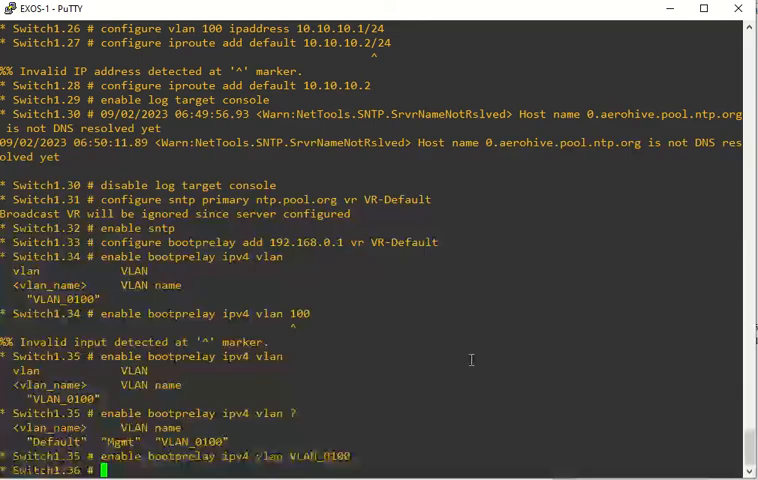
# Enable LACP sharing on ports 5–6 with port 5 as master
pyautogui.write('enable')
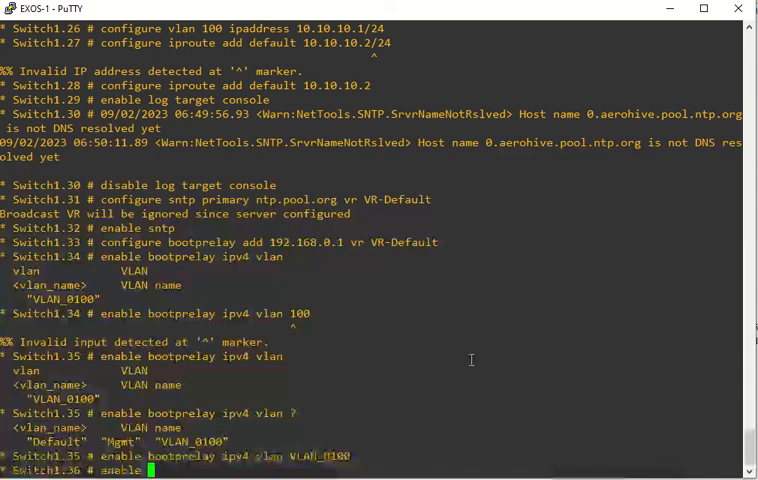
pyautogui.write('sharing 5 grouping 5-6 al')
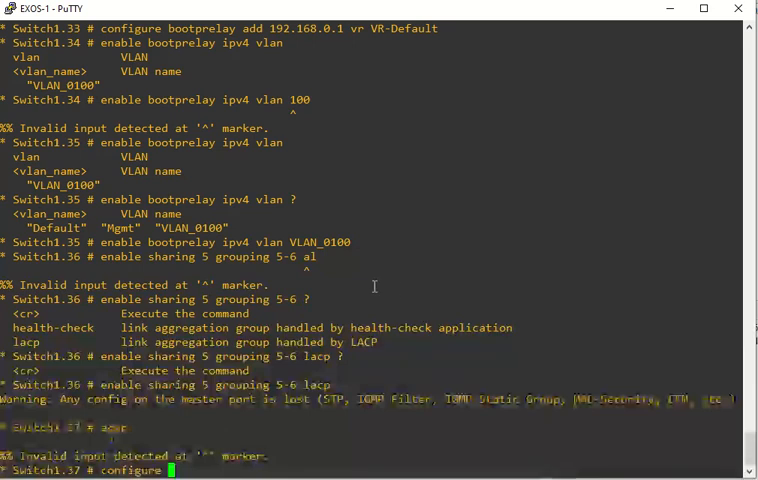
# Add port 5 as an untagged member of VLAN_0100
pyautogui.write('vlan VLAN_0100 add ports 5')
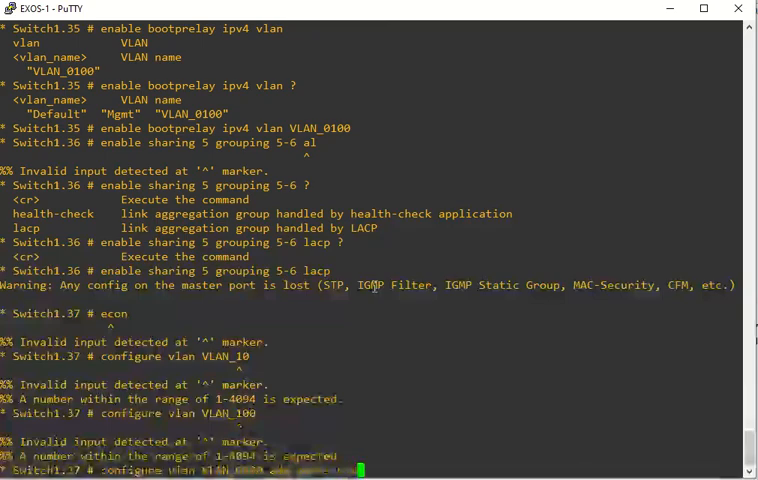
pyautogui.scroll(-3)
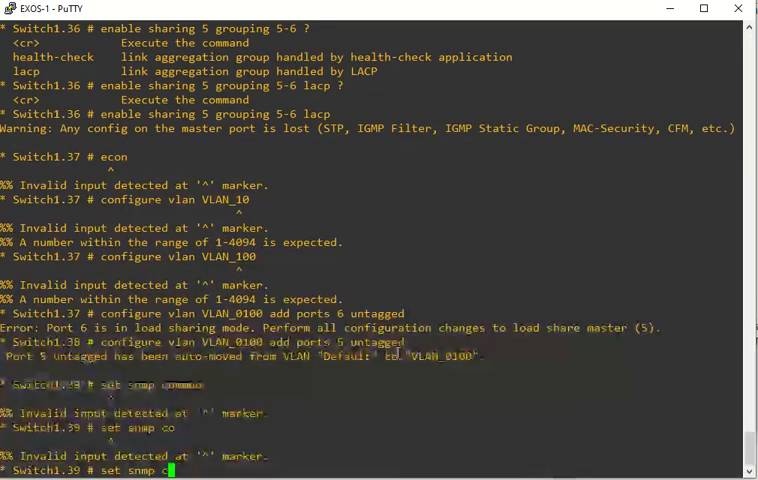
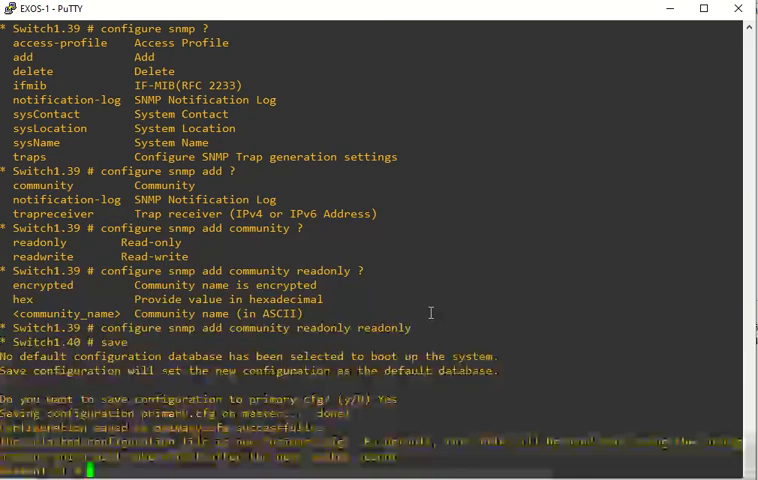
# Page through the 'show configuration' output of Switch1 to its last module
pyautogui.scroll(-3)
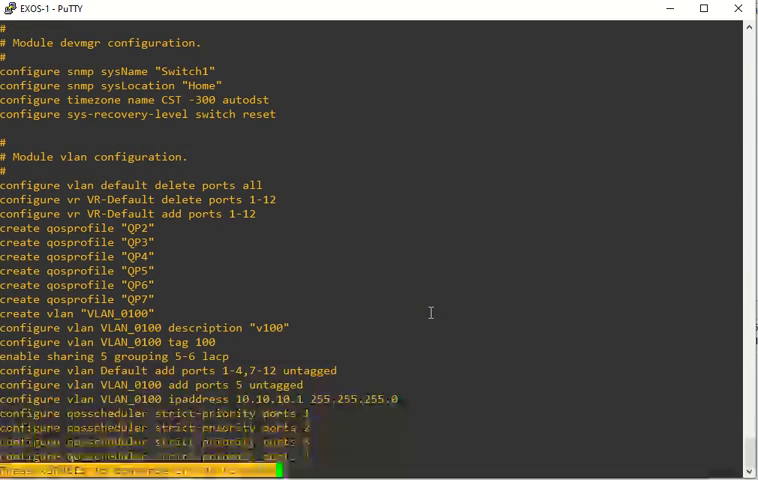
pyautogui.press('space')
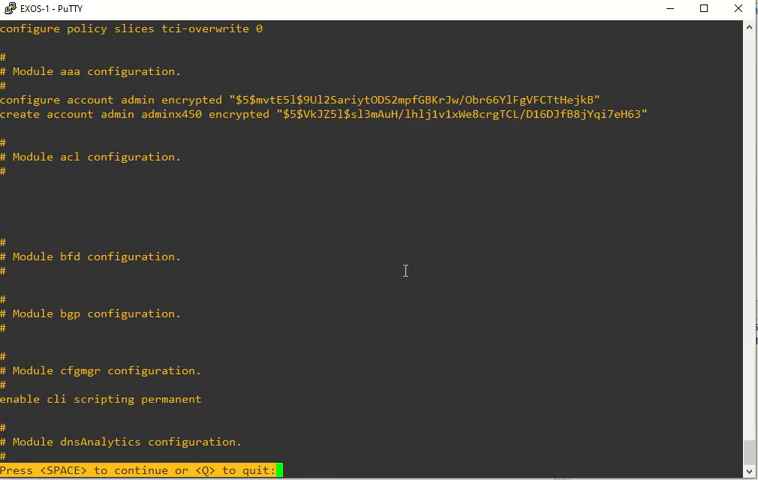
pyautogui.press('space')
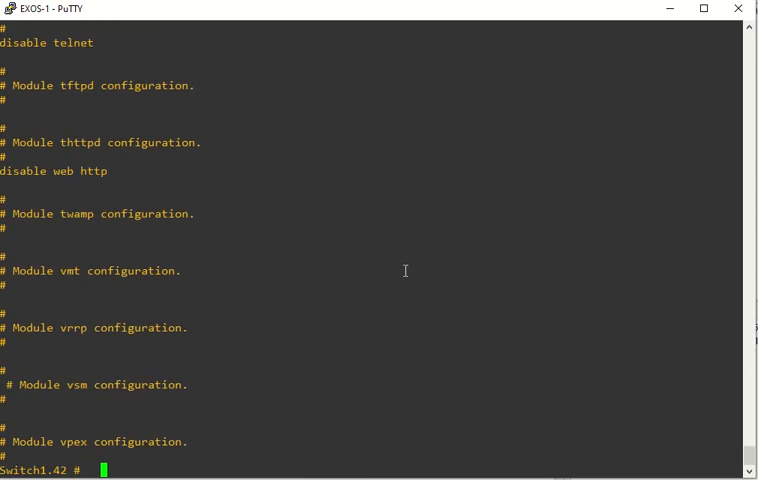
# List configuration modules with 'show configuration ?', then display the LACP module
pyautogui.write('show configuration lacp')
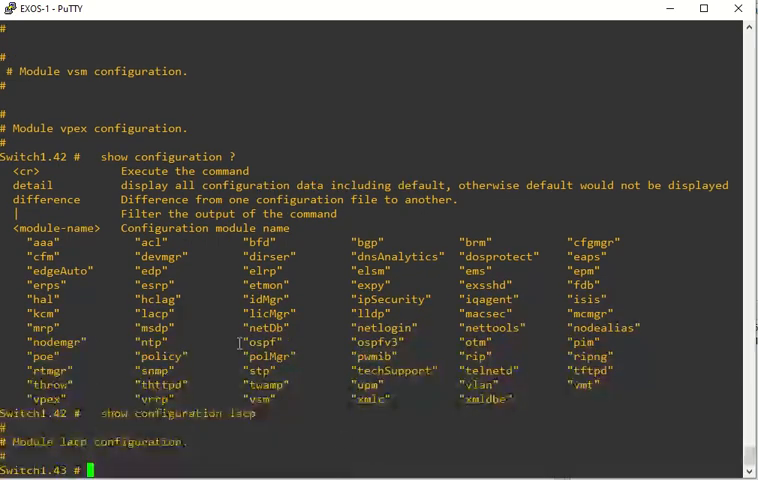
pyautogui.write('show configuration lacp')
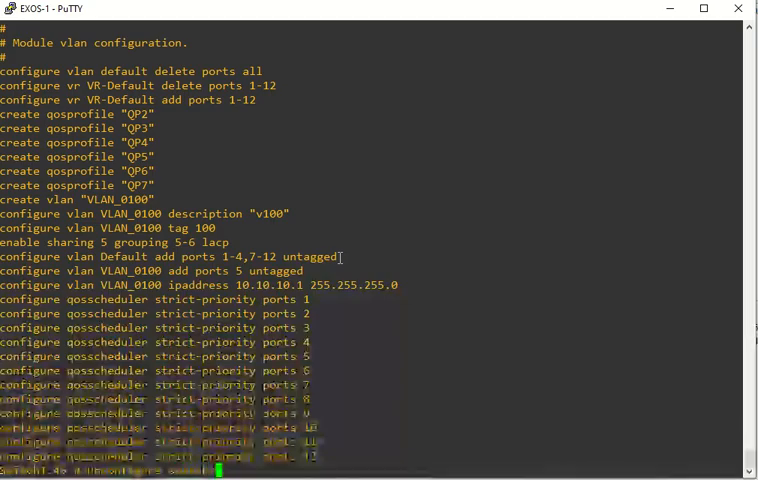
# Scroll down through the 'unconfigure switch all' factory-reset and reboot output
pyautogui.scroll(-3)
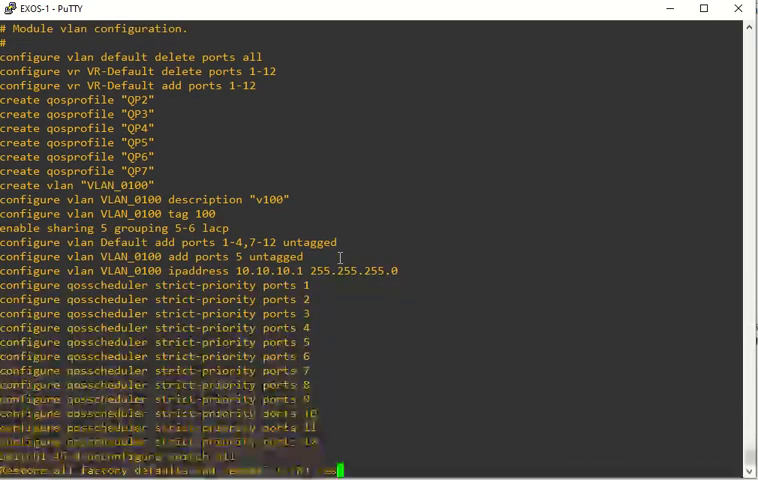
pyautogui.scroll(-3)
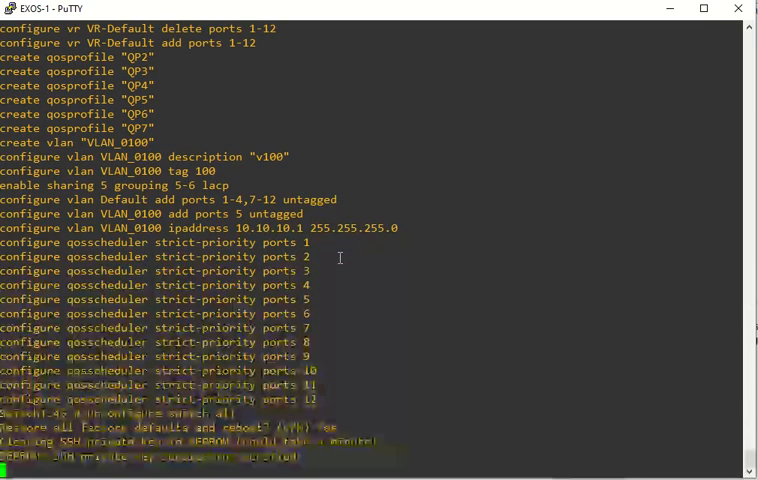